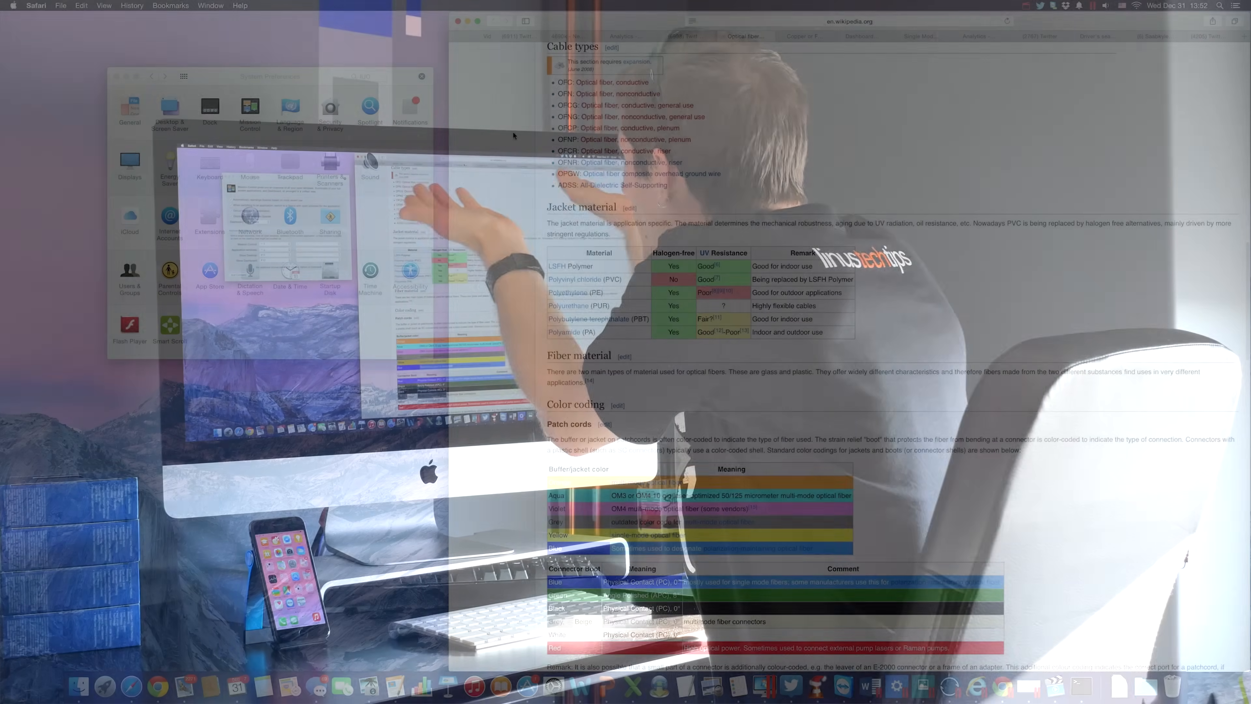
# Step: Check pending software updates via App Store from the Apple menu
pyautogui.click(13, 5)
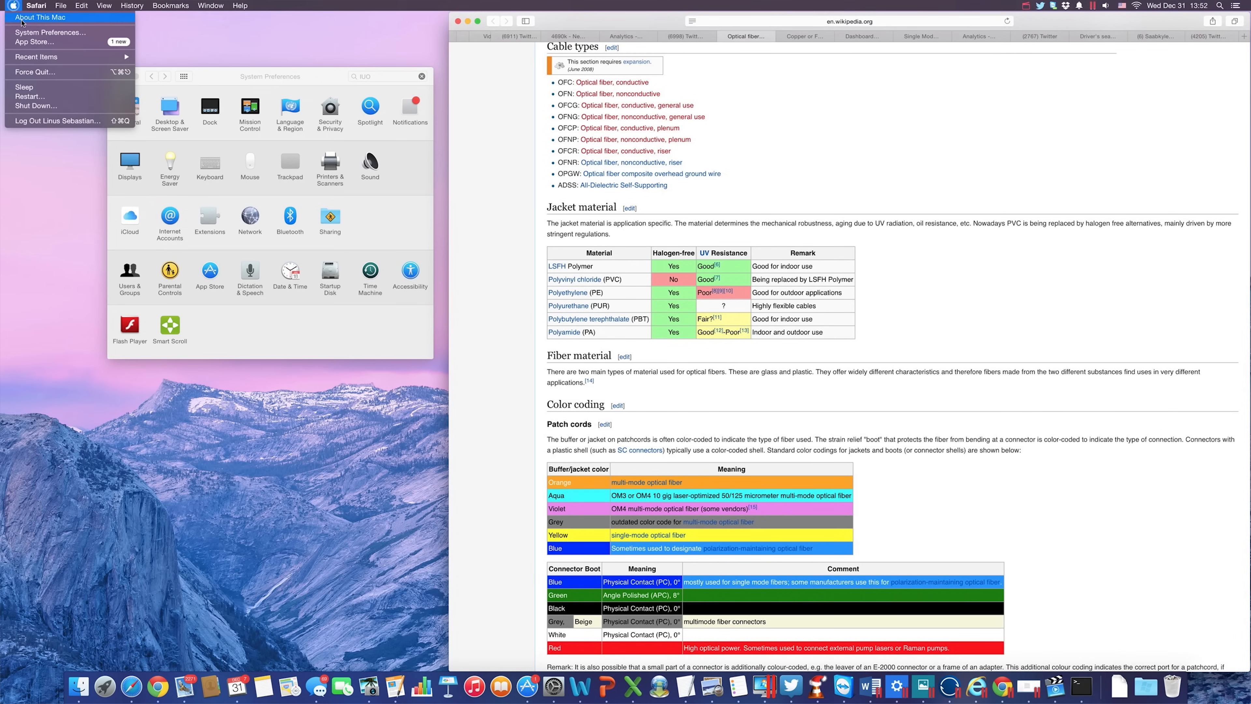
pyautogui.click(31, 97)
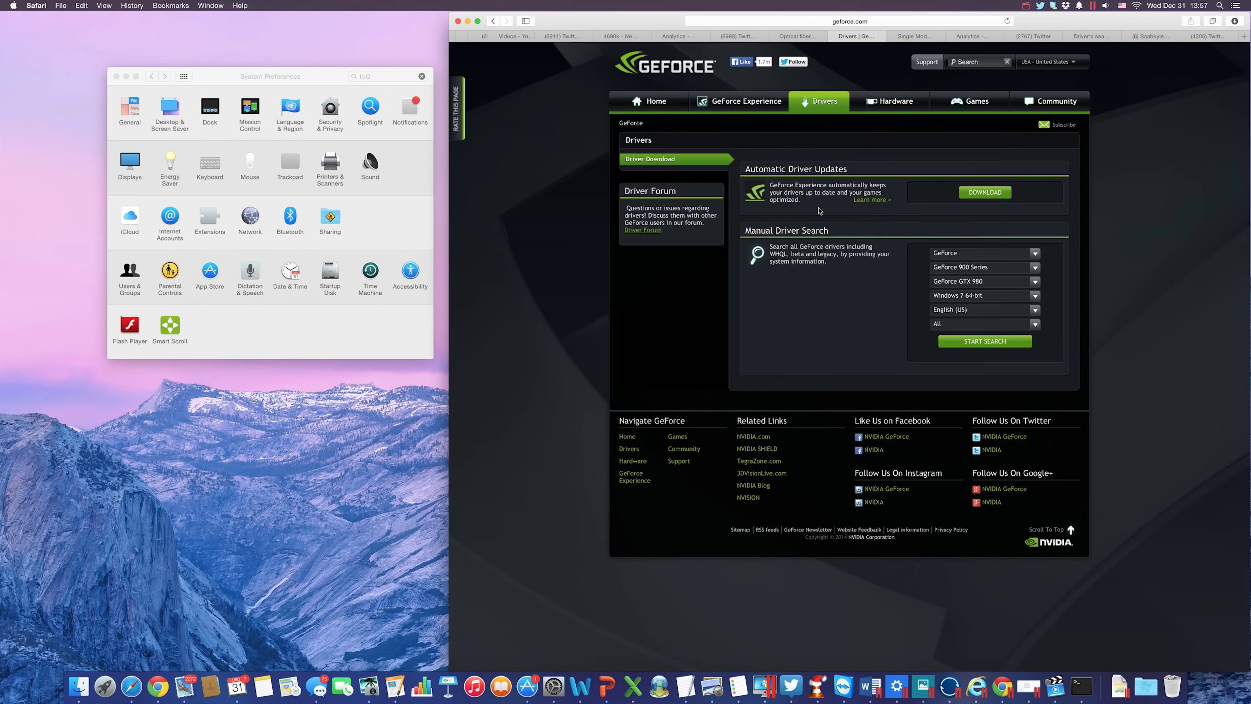
pyautogui.moveTo(1138, 608)
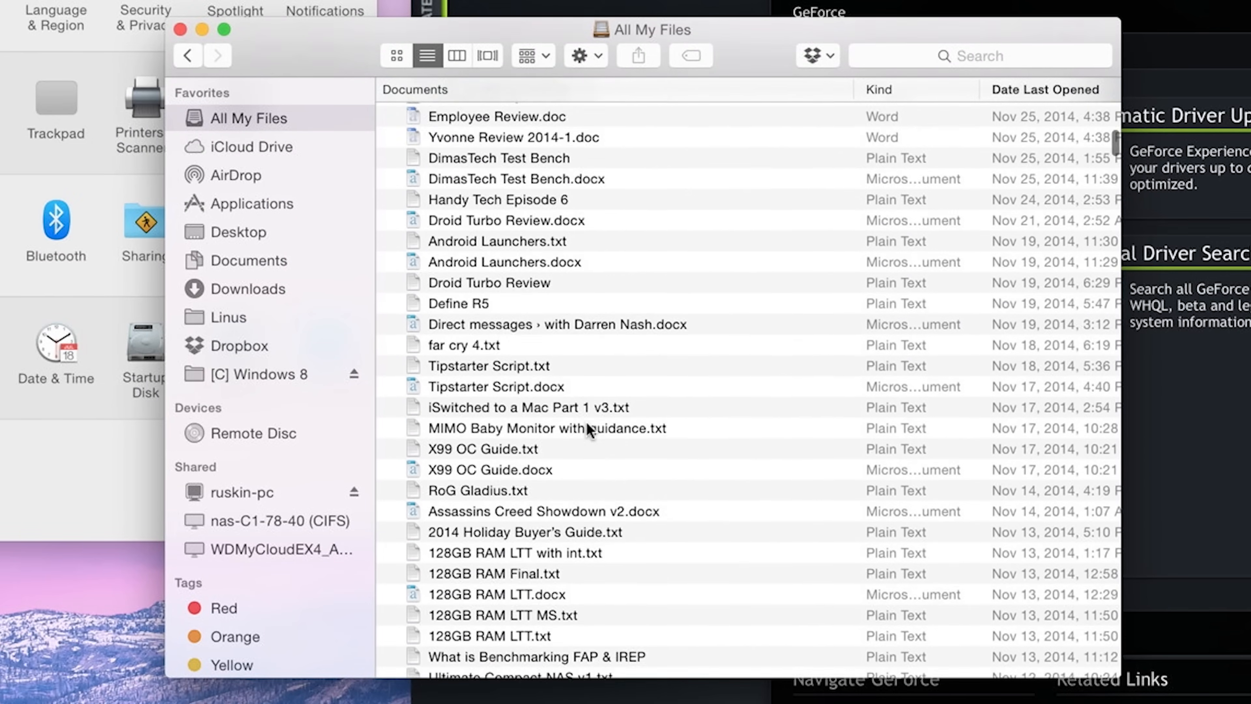
# Step: Browse the Documents, Applications and Downloads folders from the Finder sidebar
pyautogui.scroll(-3)
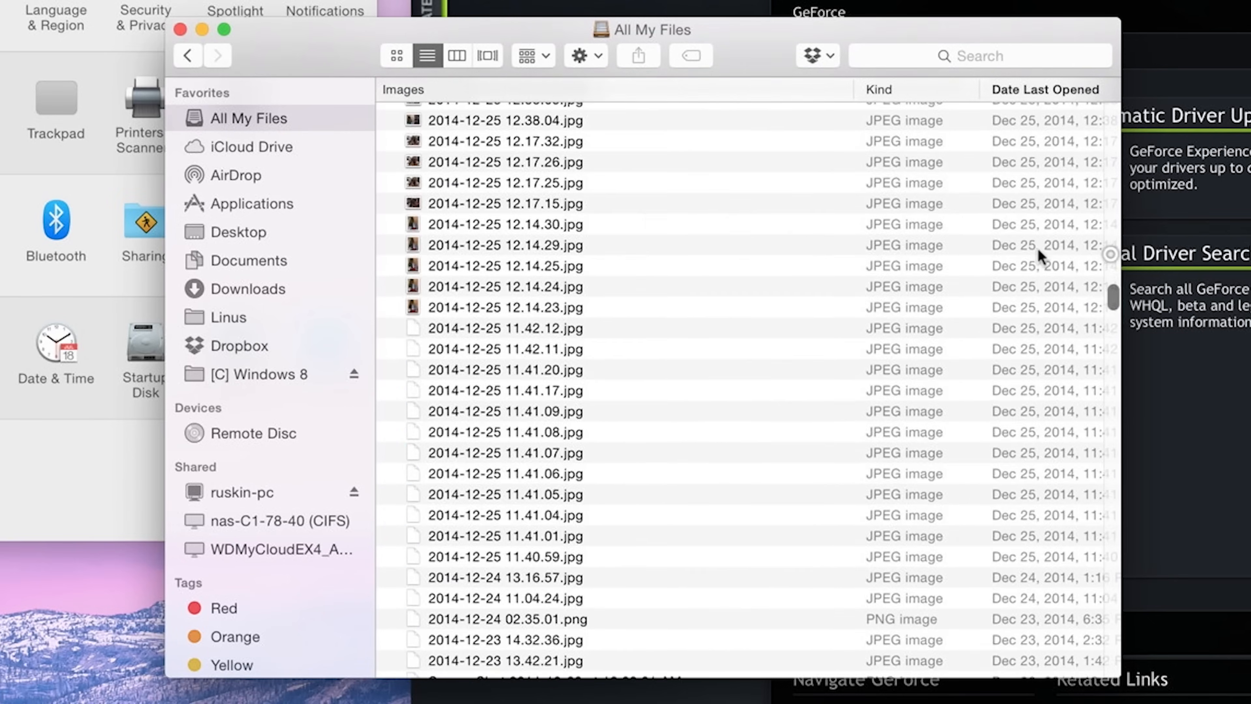
pyautogui.click(249, 260)
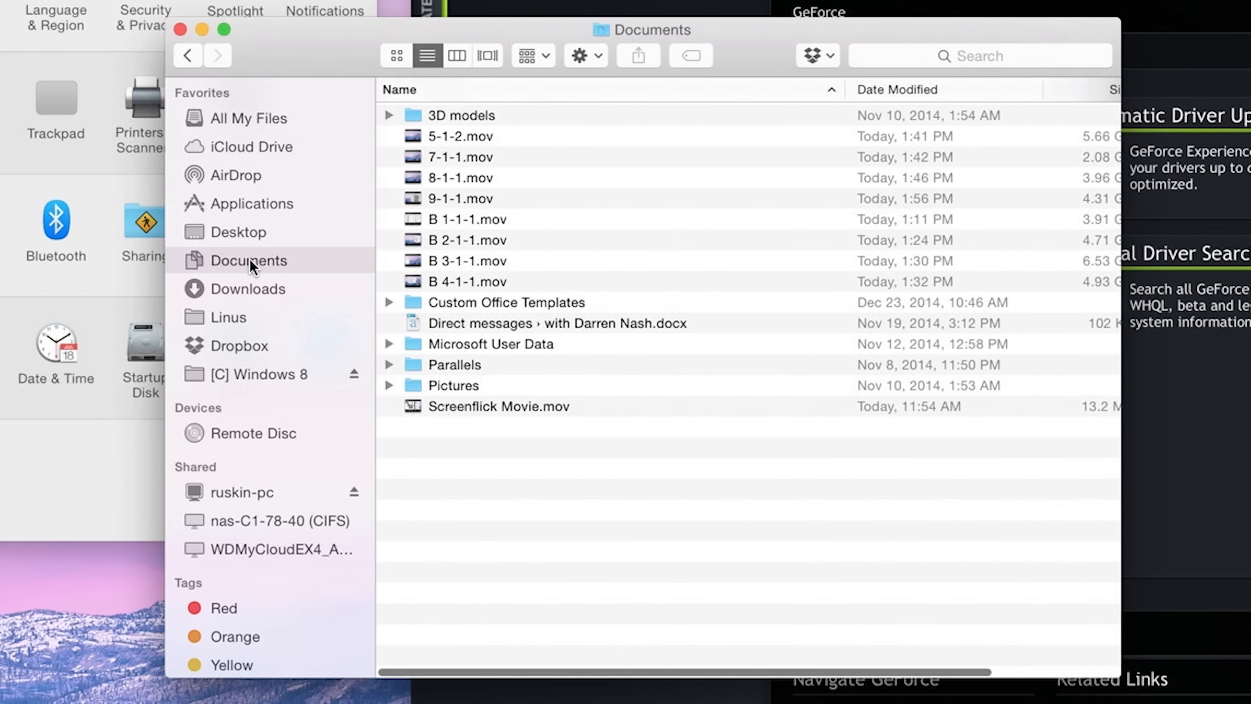
pyautogui.moveTo(259, 176)
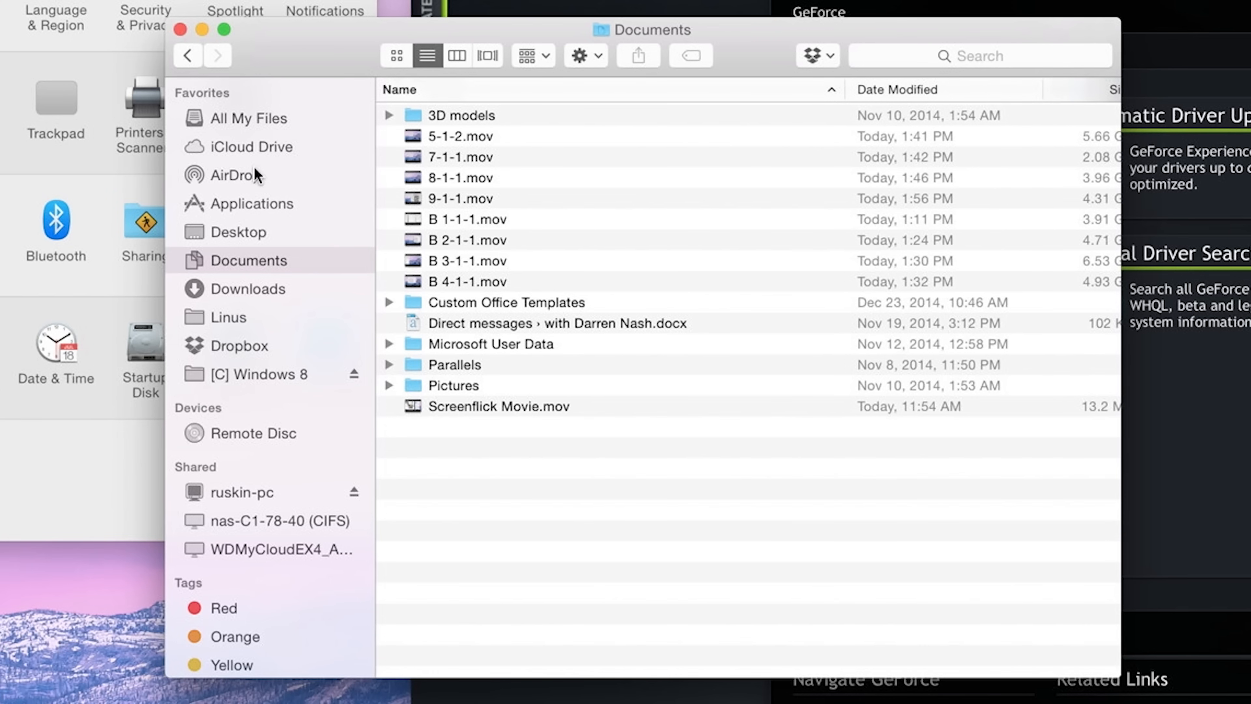
pyautogui.click(252, 203)
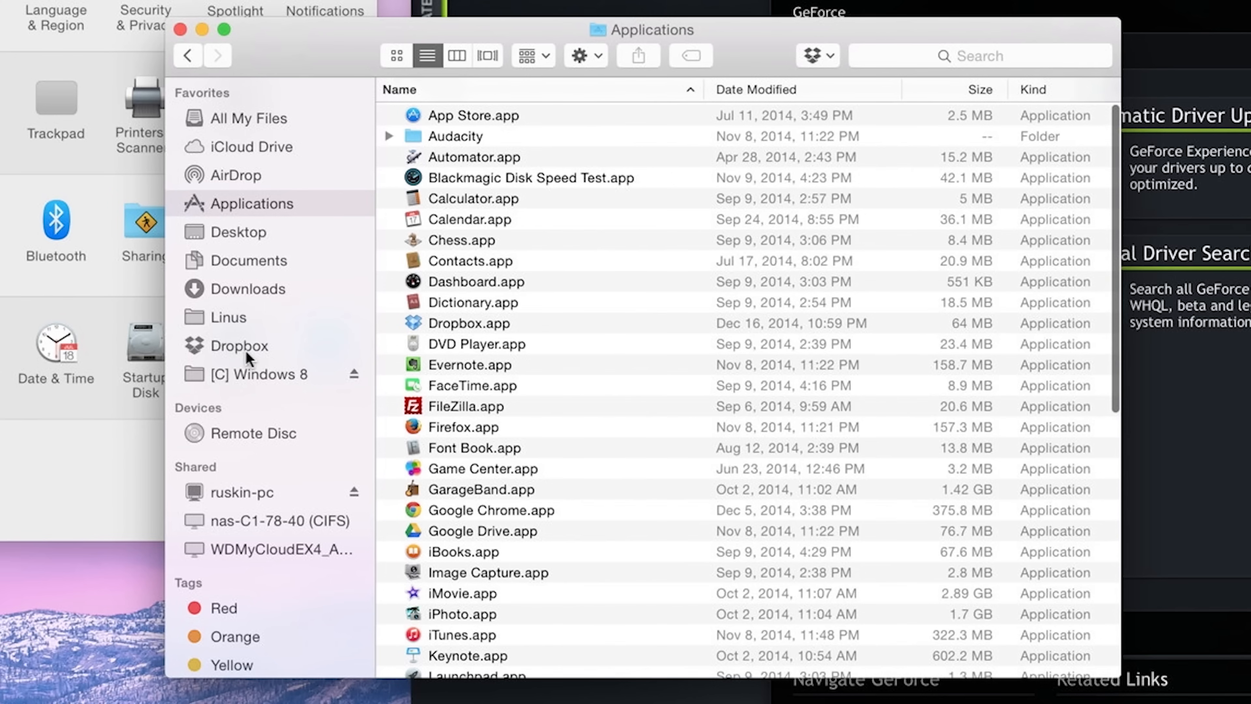
pyautogui.moveTo(244, 293)
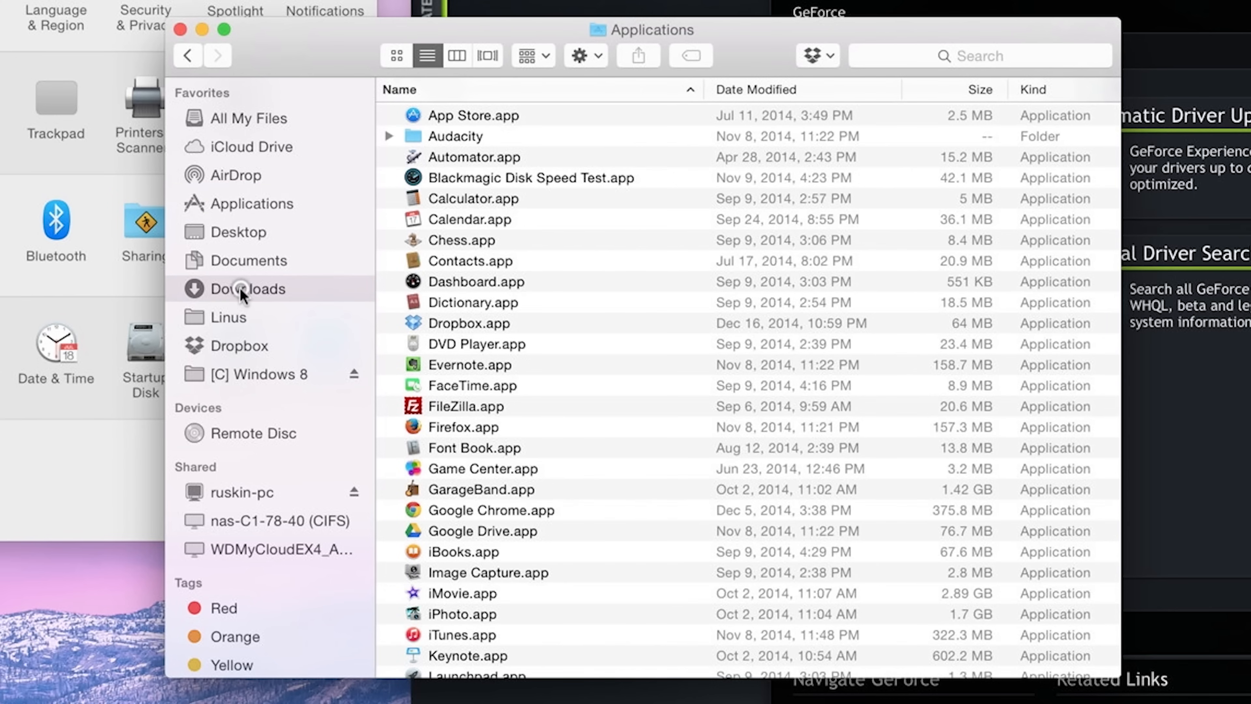
pyautogui.click(243, 292)
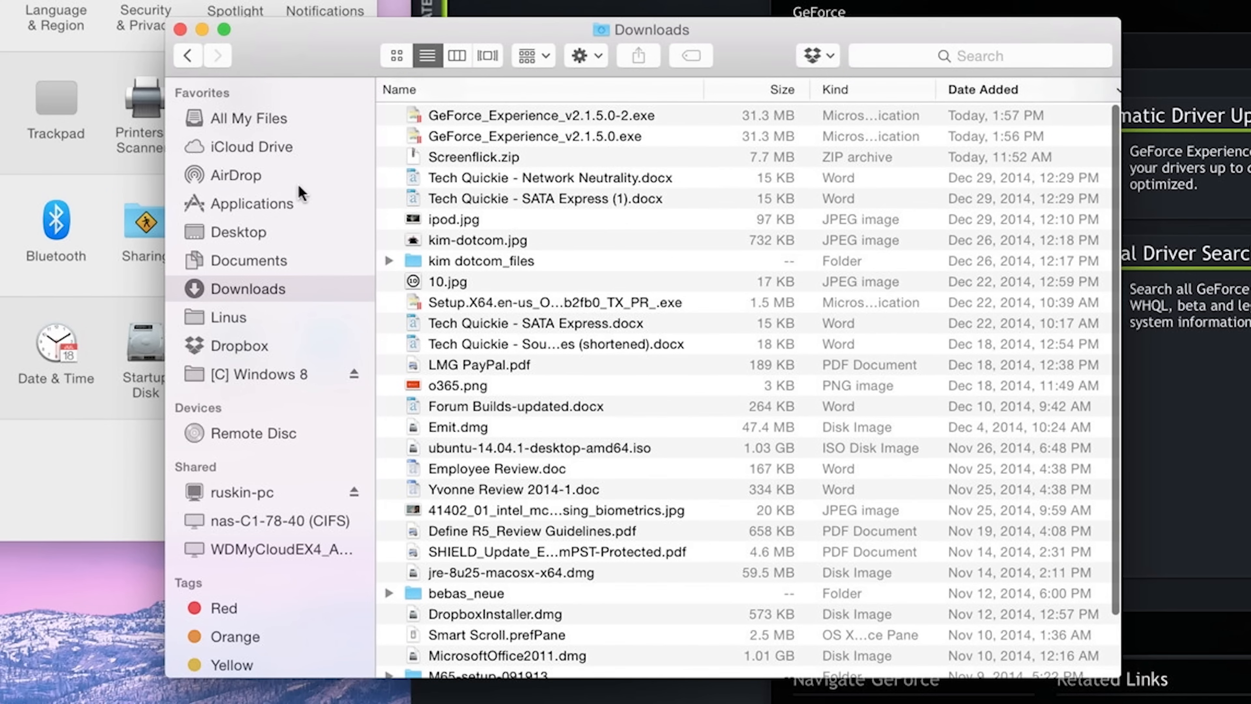
pyautogui.moveTo(368, 310)
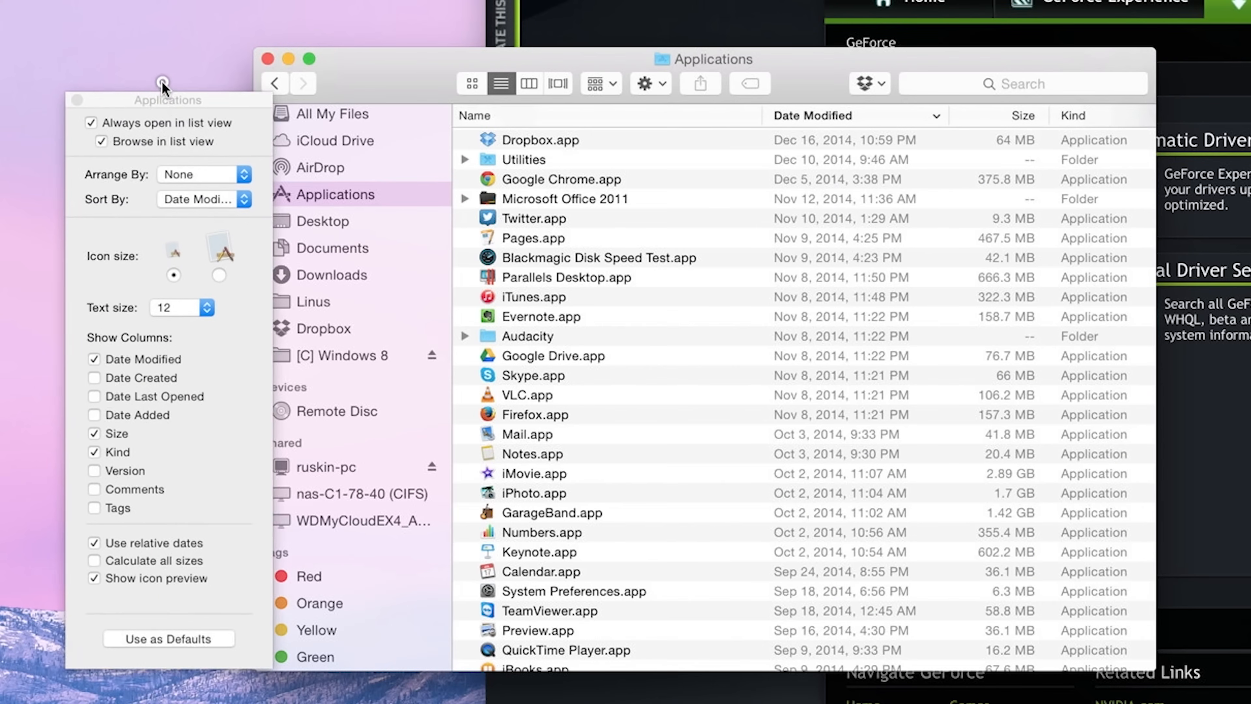
# Step: Copy Dropbox.app to the Desktop via its context menu and return to Applications
pyautogui.click(215, 256)
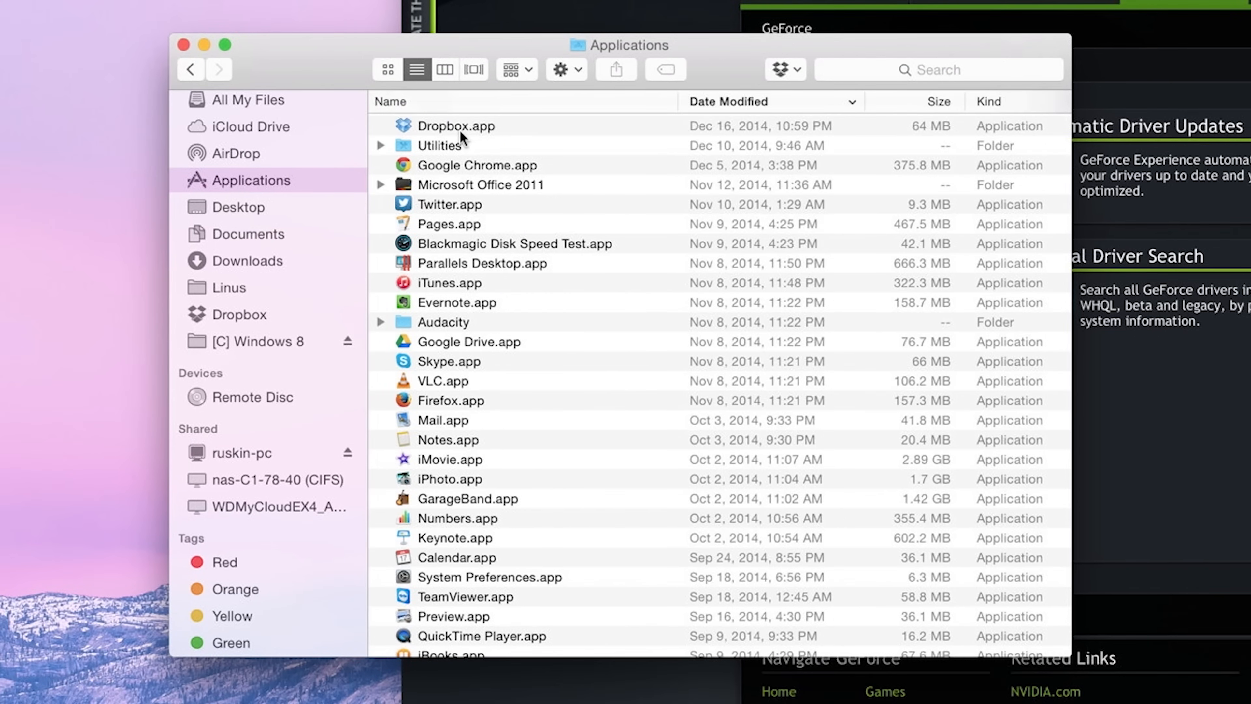
pyautogui.rightClick(456, 127)
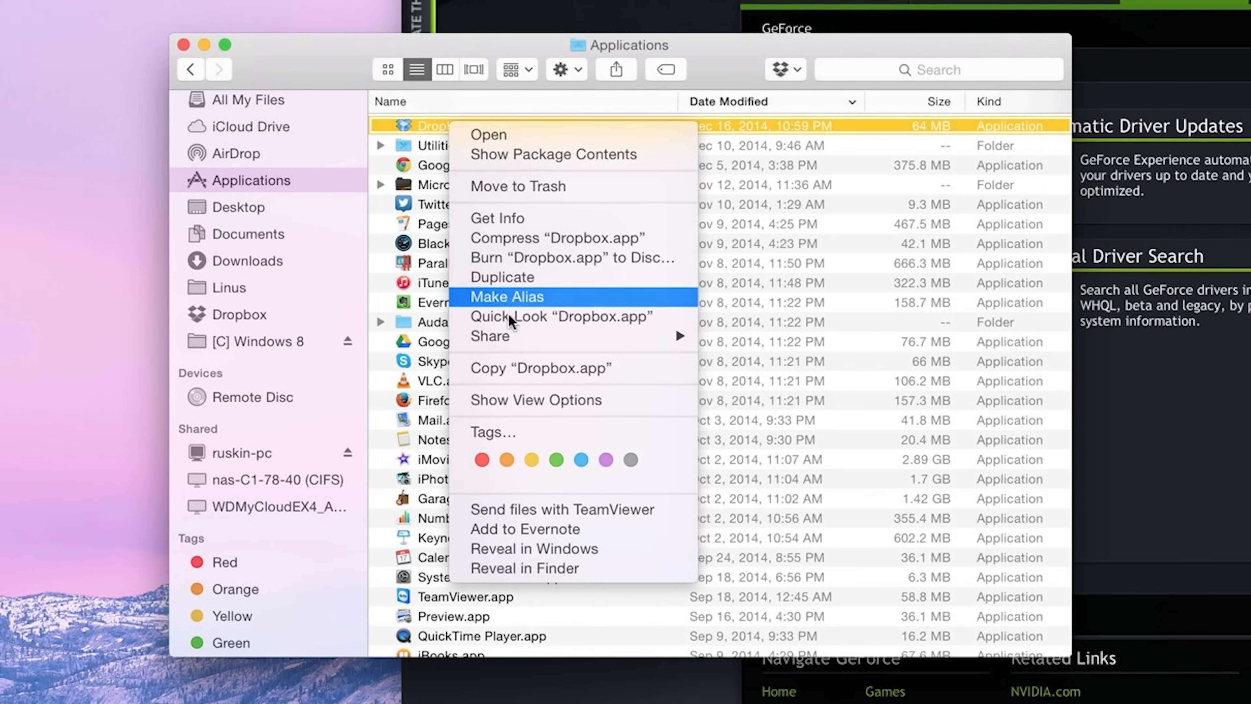
pyautogui.moveTo(530, 363)
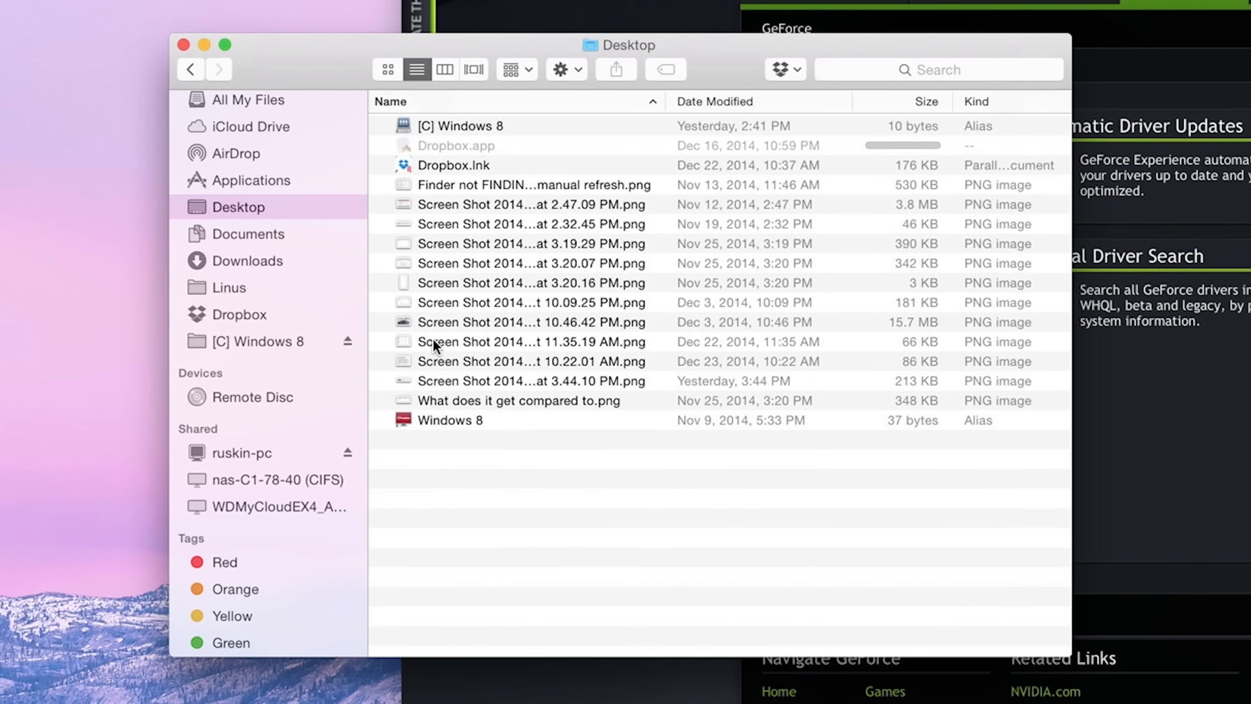
pyautogui.click(251, 179)
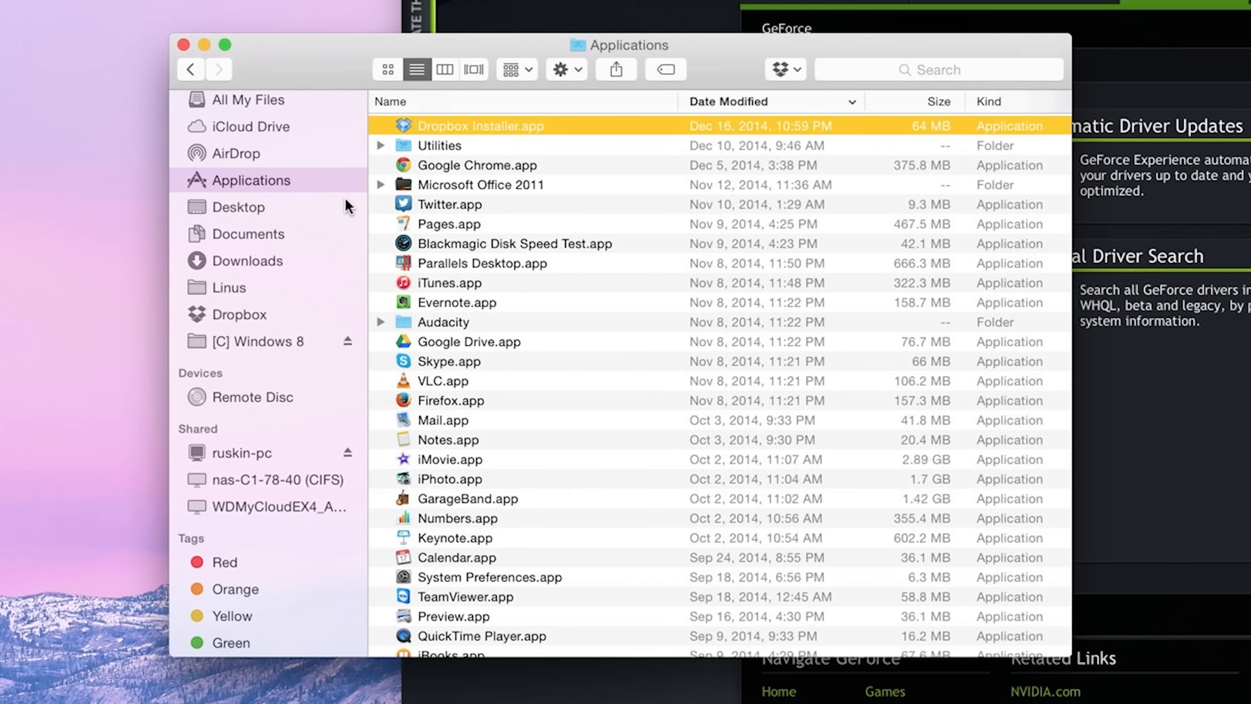
pyautogui.moveTo(417, 152)
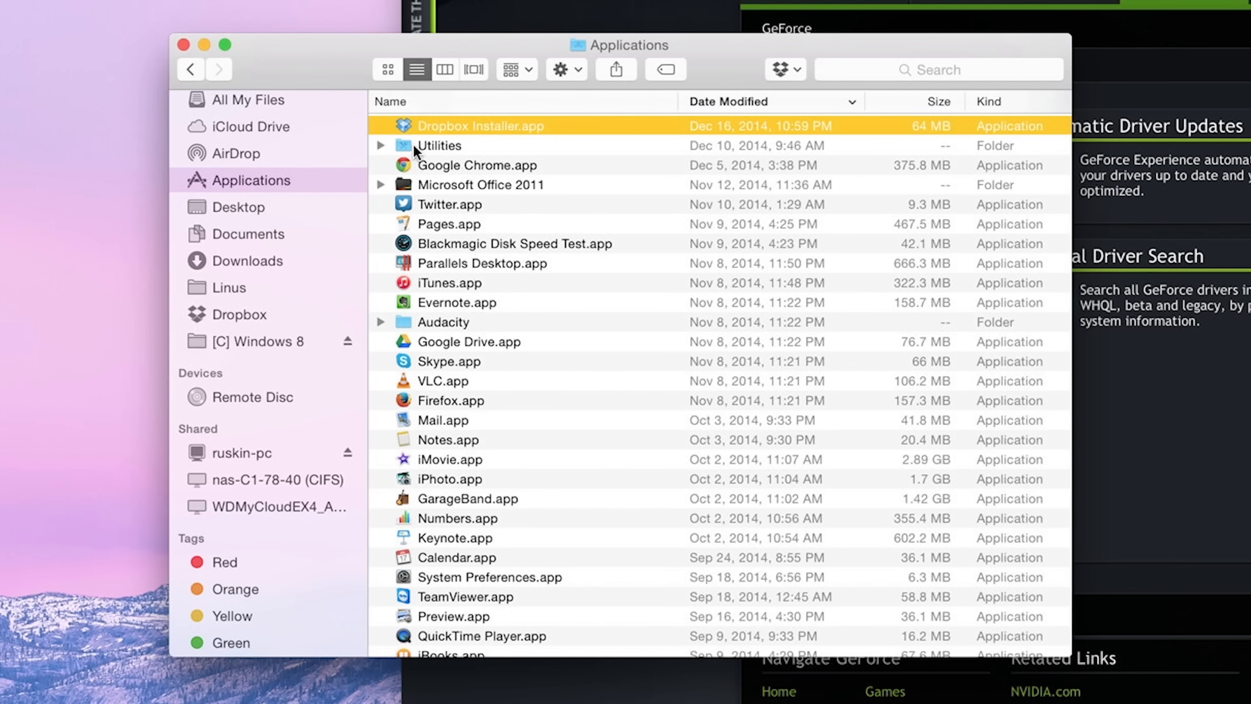
pyautogui.moveTo(217, 83)
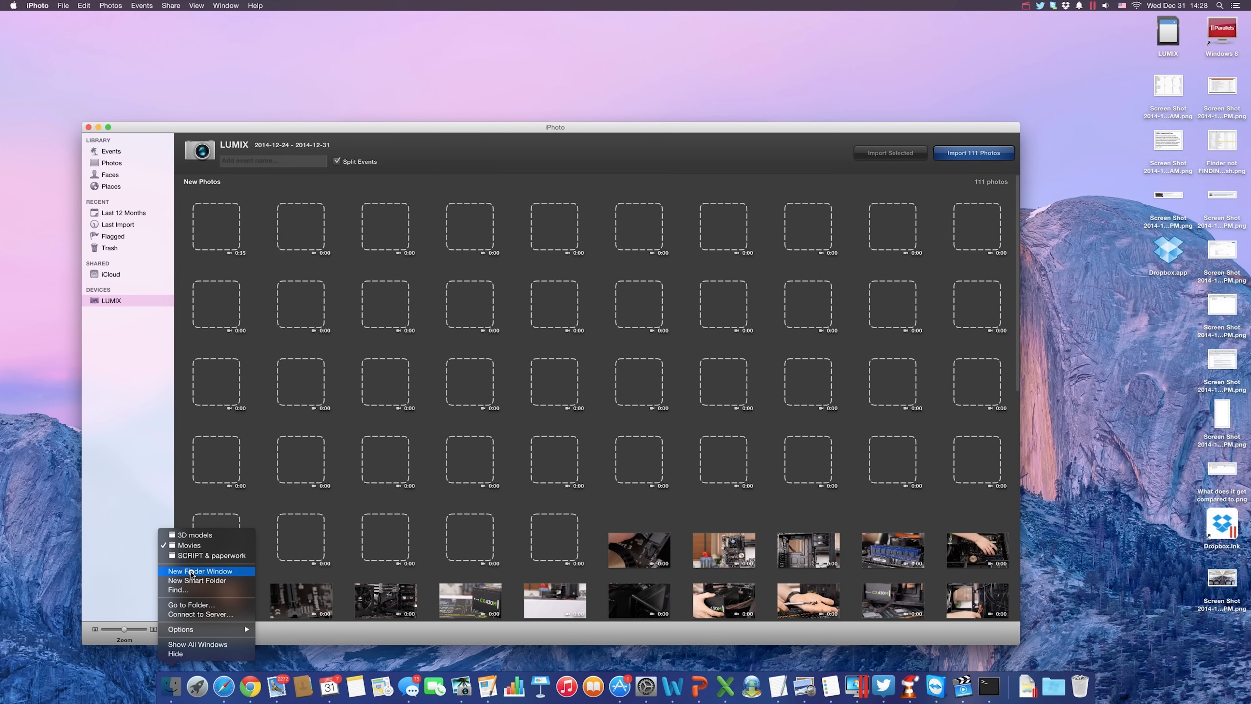
# Step: Start a new Finder window from the Dock while iPhoto shows the LUMIX import
pyautogui.click(198, 571)
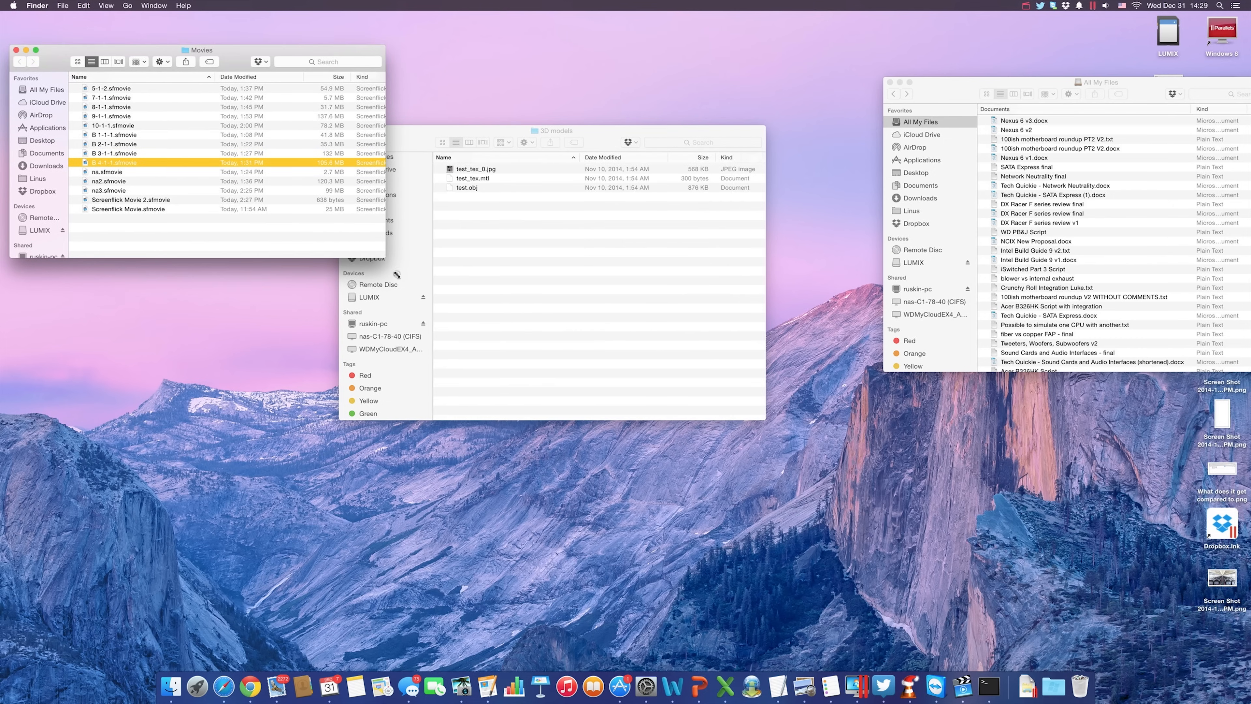
# Step: Arrange the Movies, 3D models and All My Files windows across the desktop
pyautogui.moveTo(554, 130); pyautogui.dragTo(228, 370)
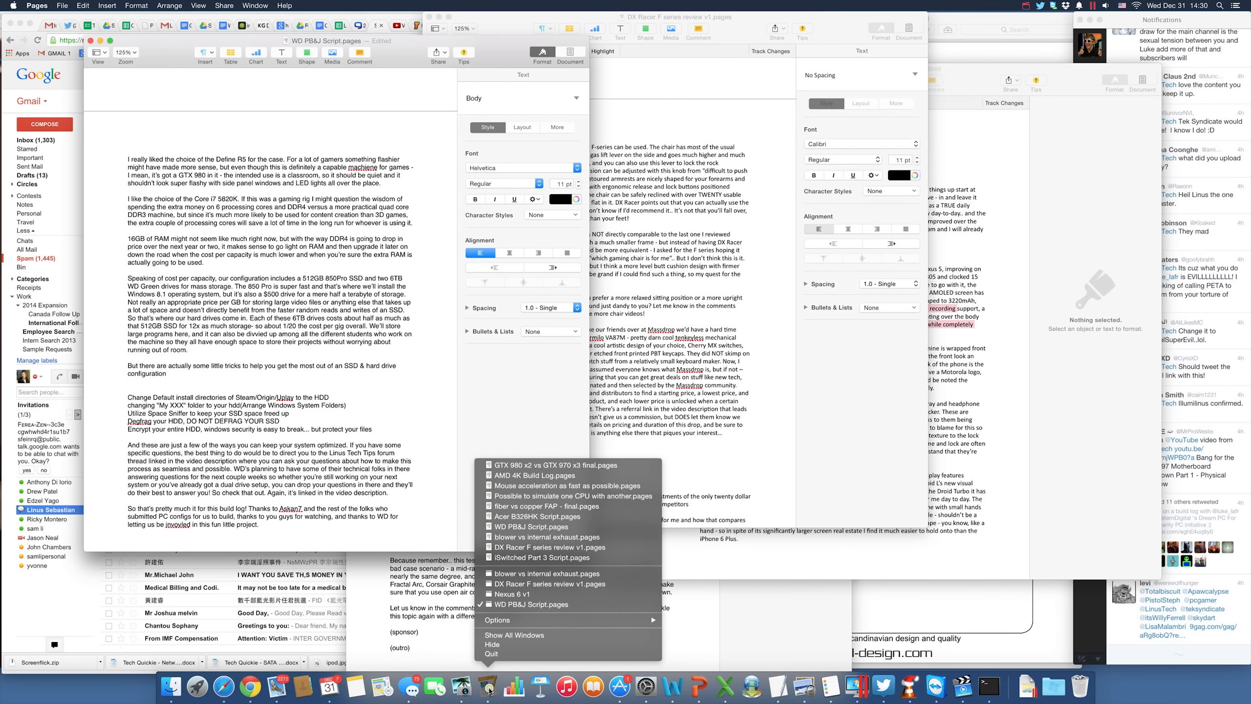
pyautogui.moveTo(550, 584)
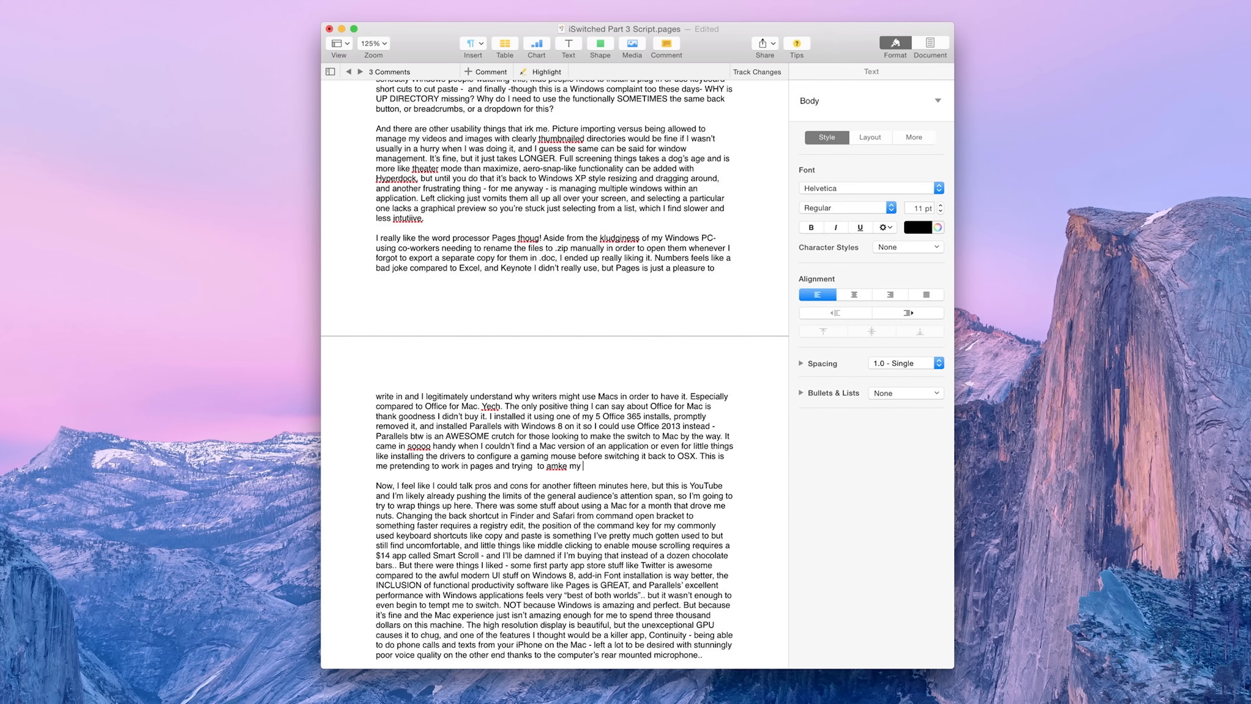
# Step: Add text to the iSwitched Part 3 Script and a comment "here's a little comment that works just fine"
pyautogui.write('point aout how I like it.')
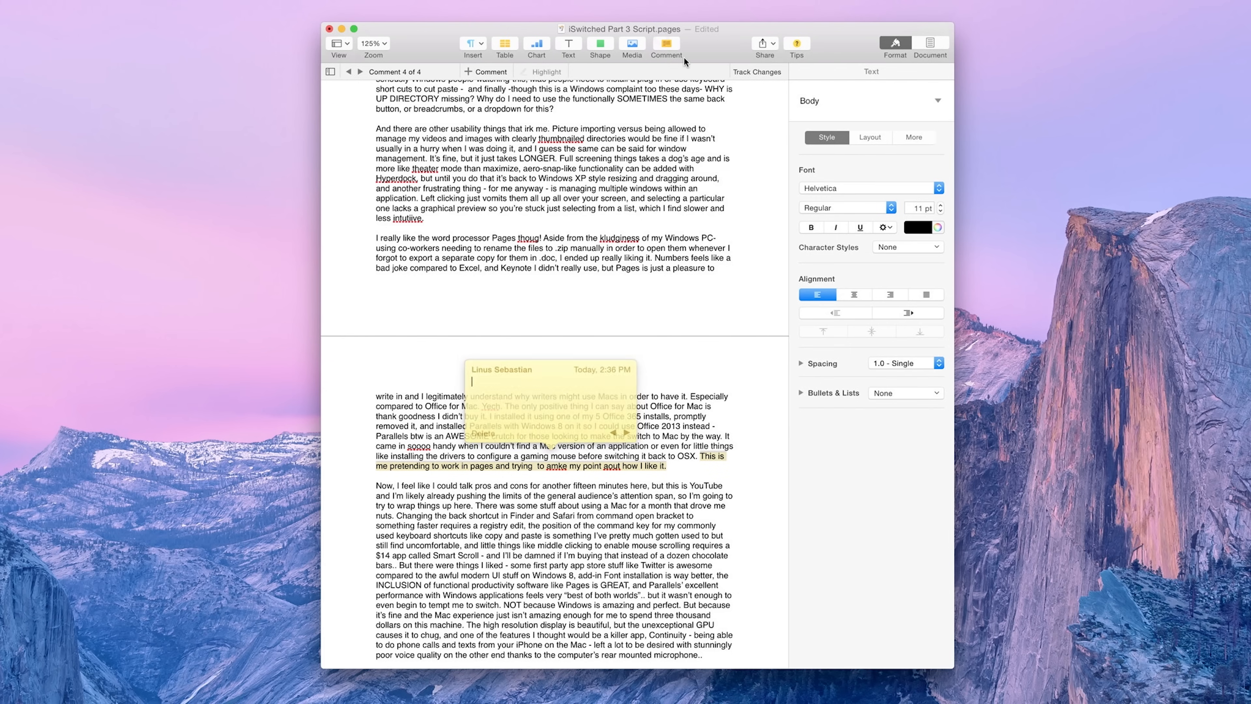
pyautogui.write("here's a little comment that works just find")
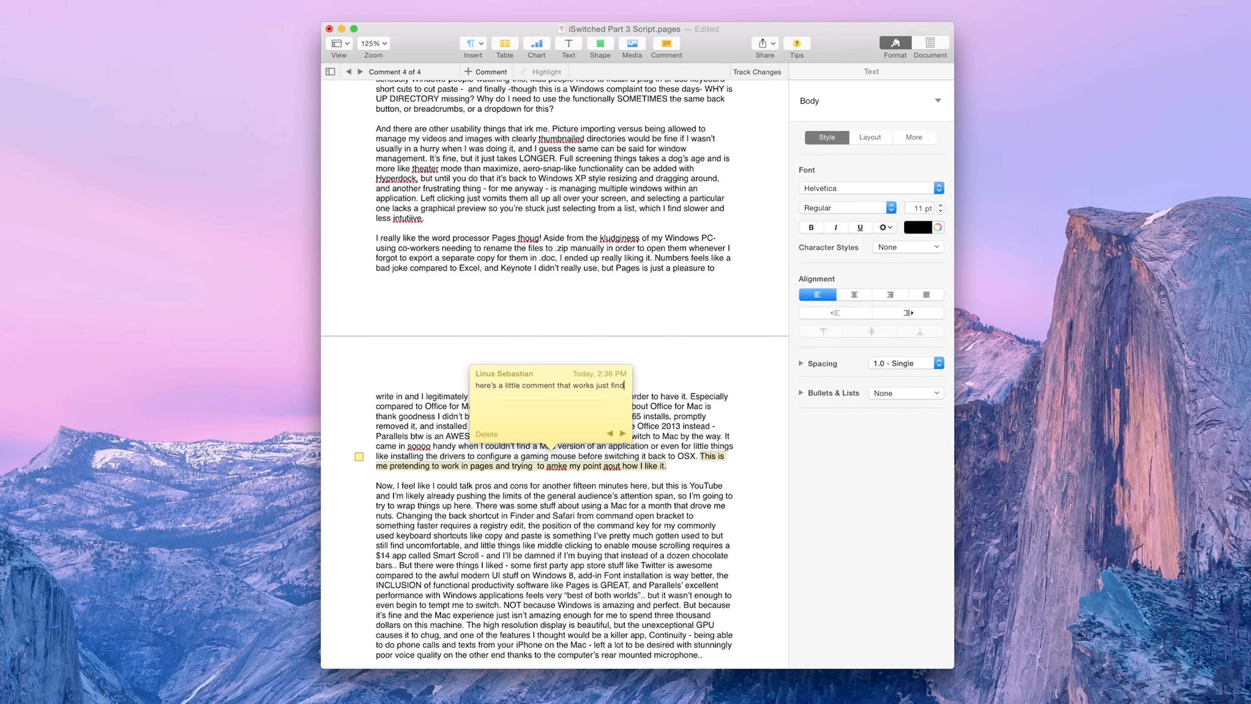
pyautogui.write('for my windows compa')
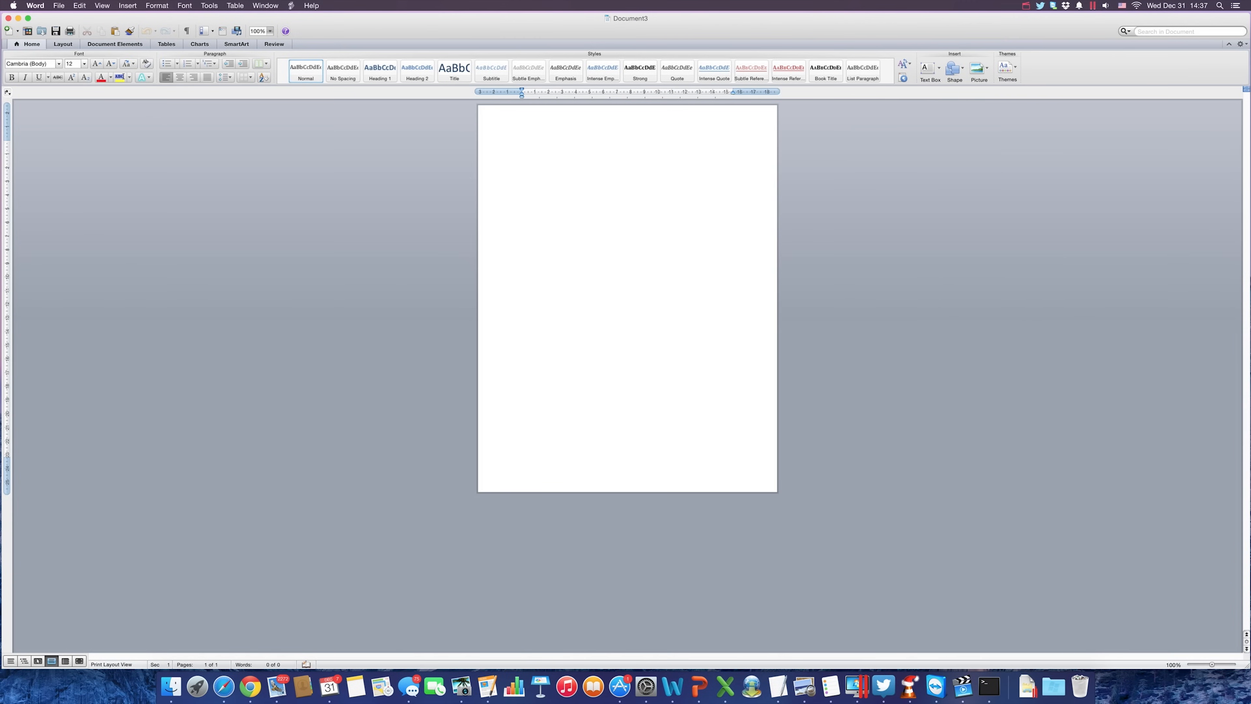
# Step: Write the complaint "Do not like this. It's very unpleasant..." in the blank Word document
pyautogui.write('Do not like this. I')
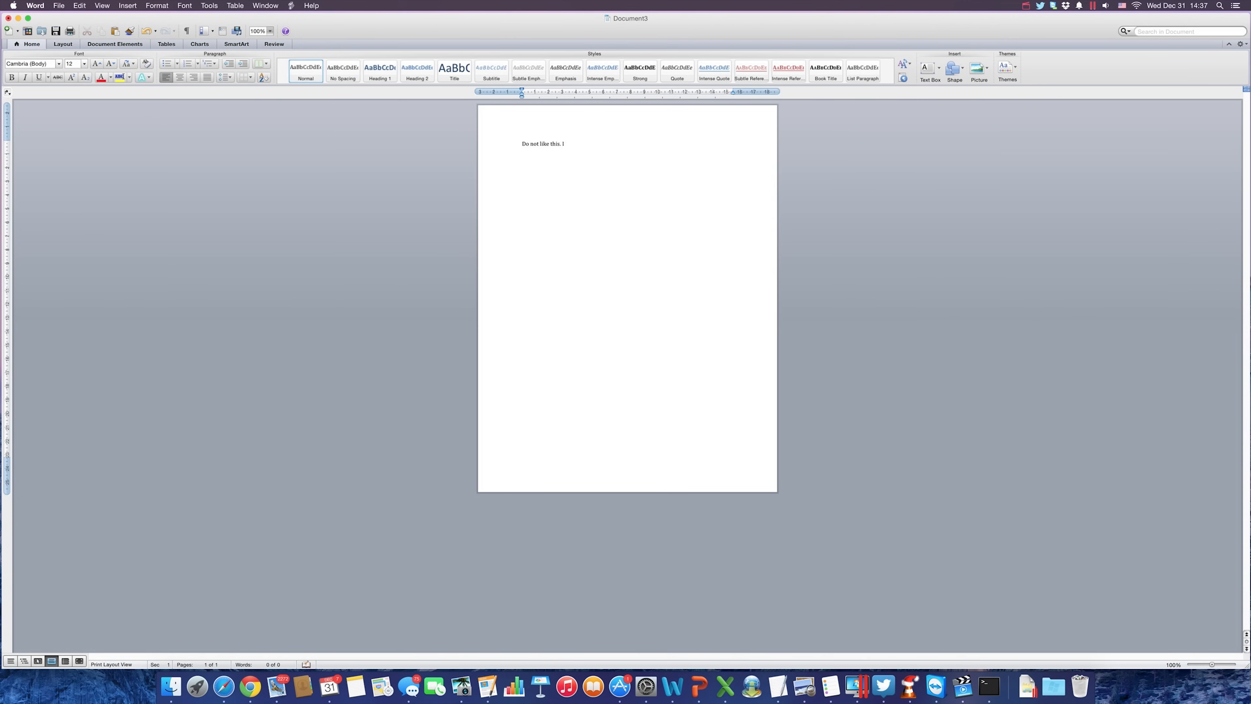
pyautogui.write("It's very unpleasant a")
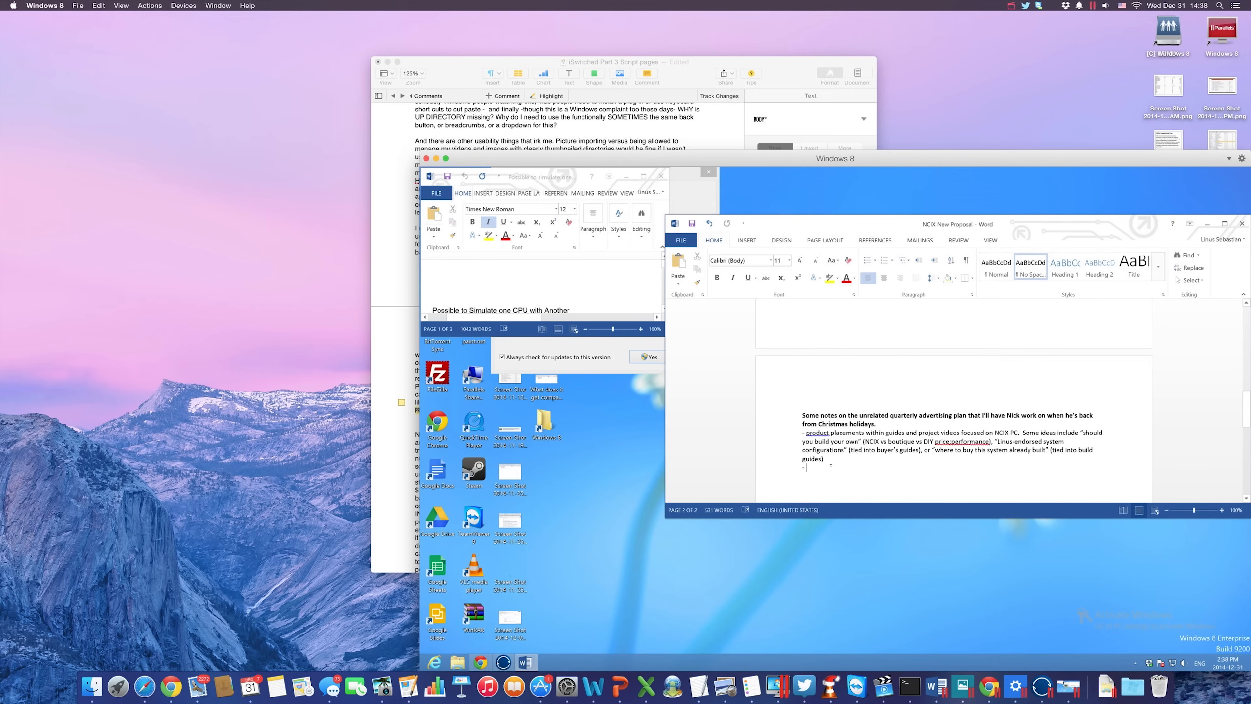
# Step: Add "Look how cool t..." to the NCIX proposal and dismiss FileZilla's welcome message
pyautogui.write('Look how cool t')
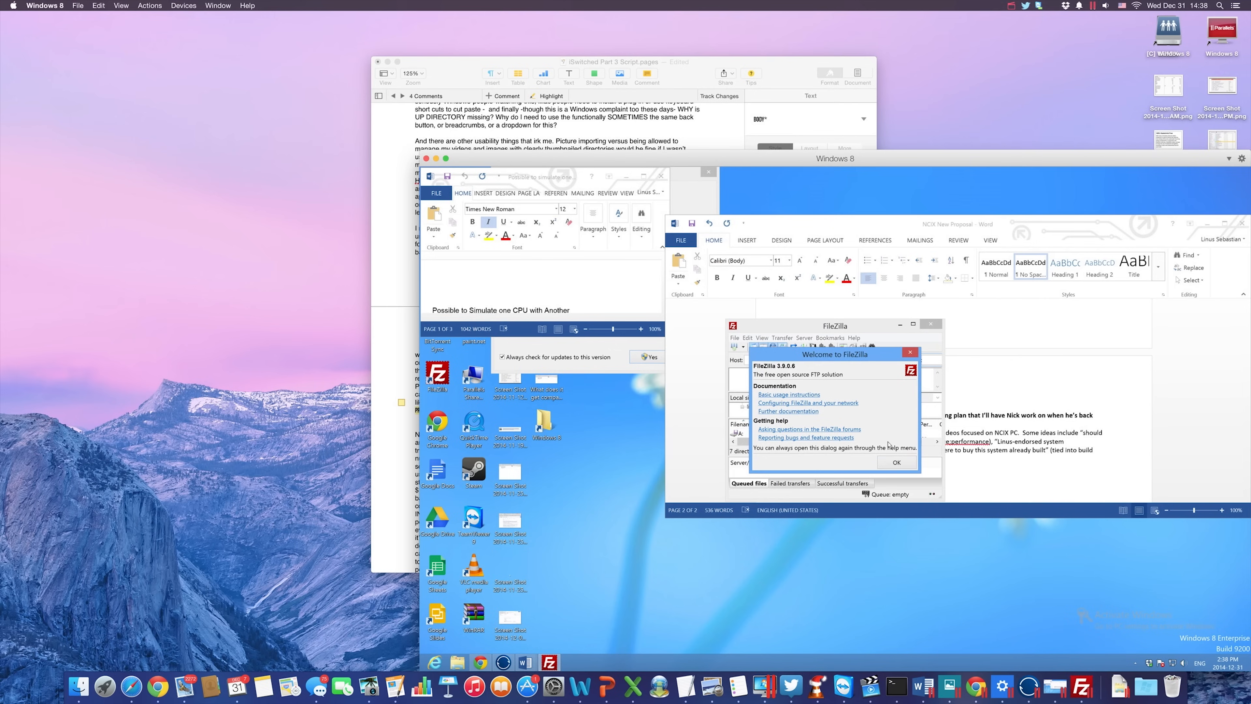
pyautogui.click(896, 463)
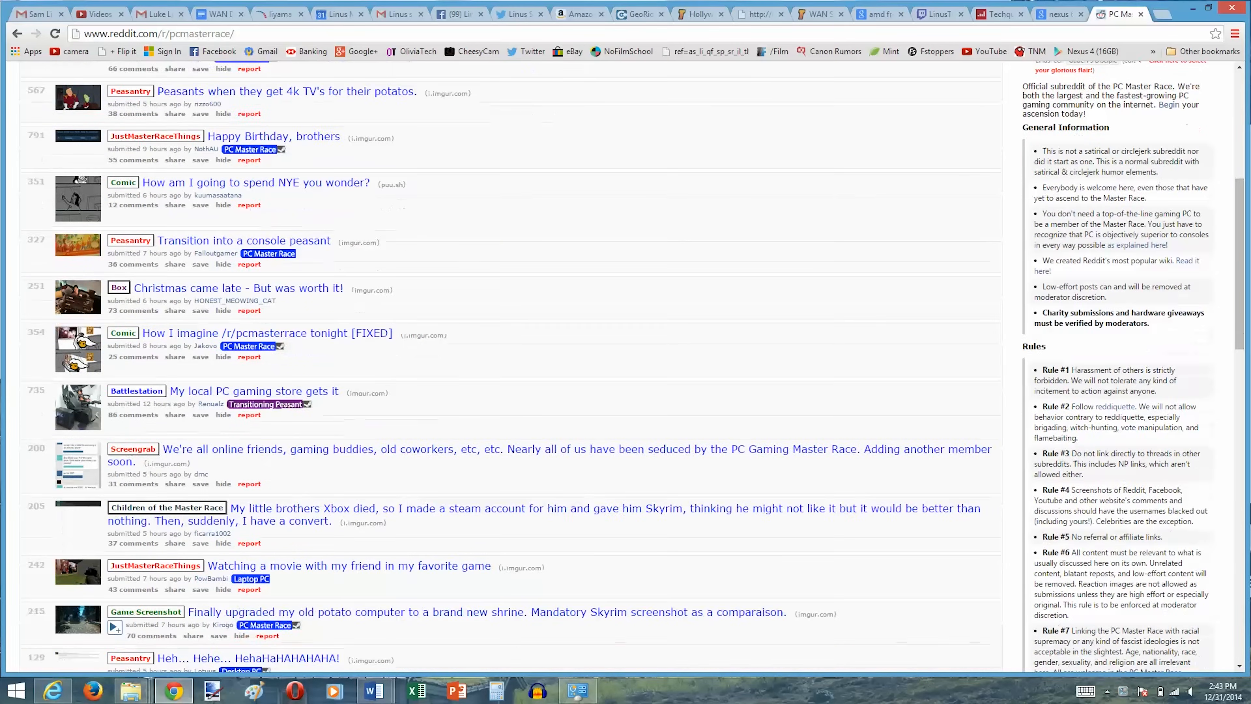
pyautogui.scroll(3)
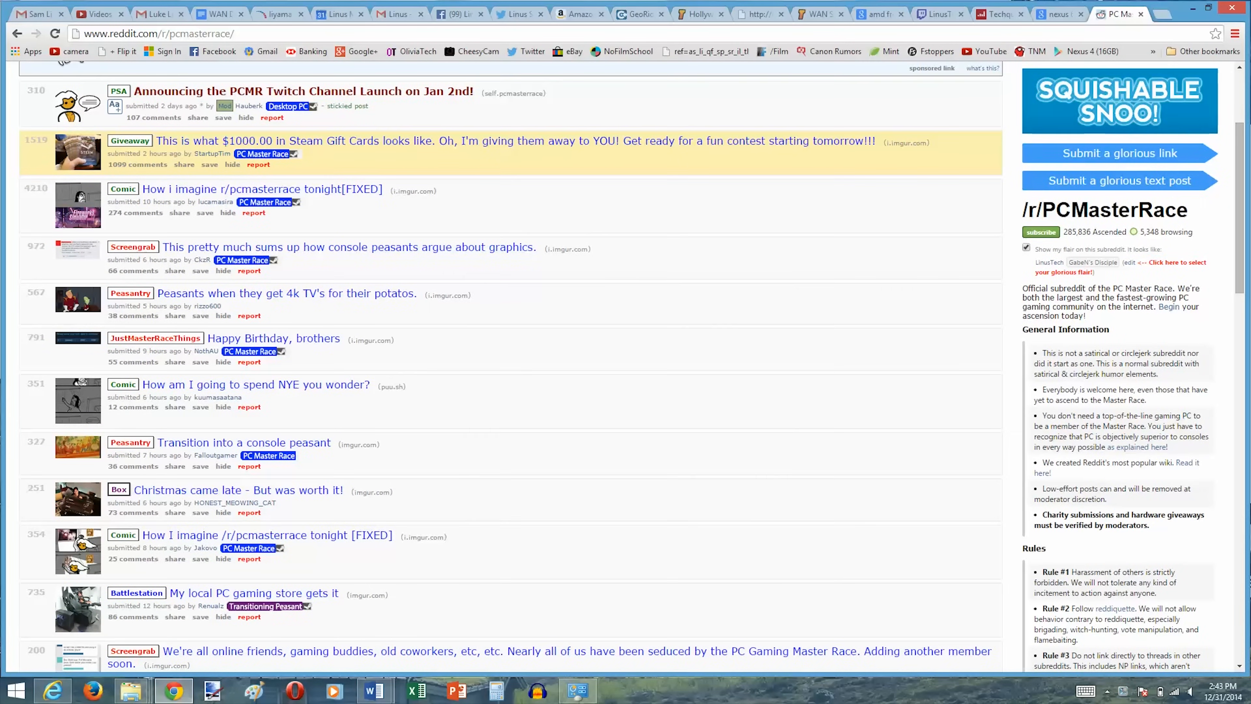
pyautogui.scroll(-3)
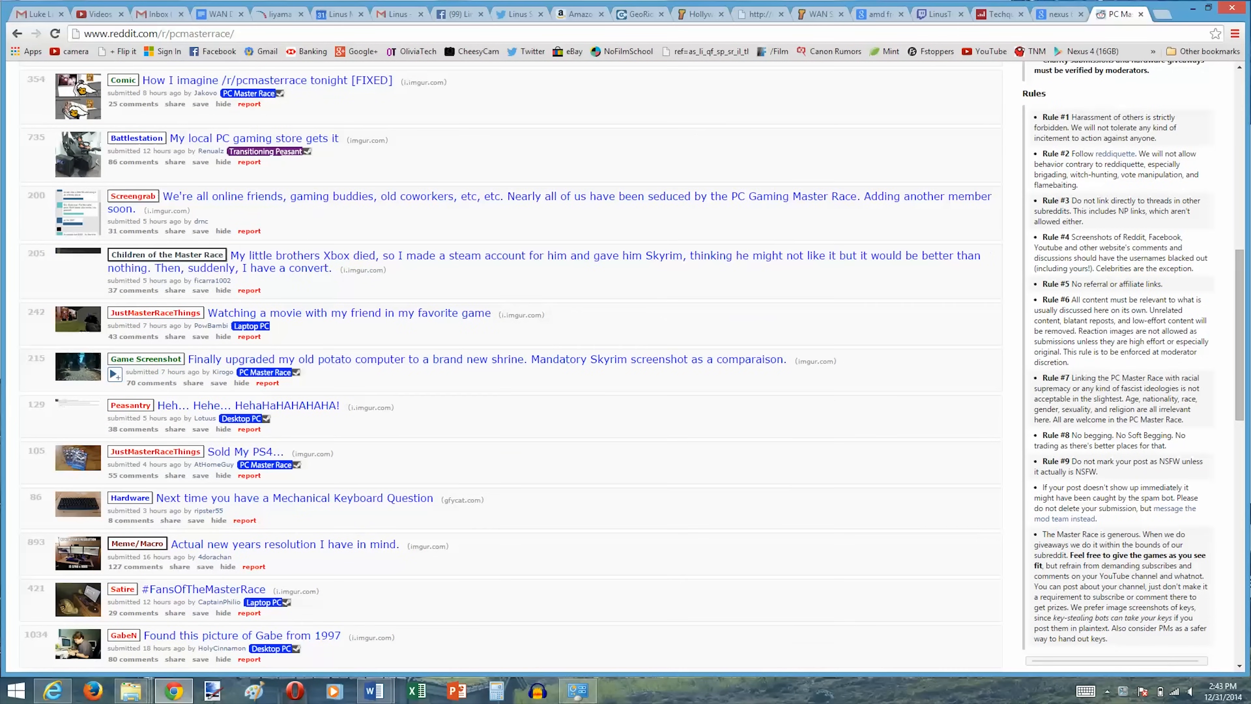
pyautogui.scroll(-3)
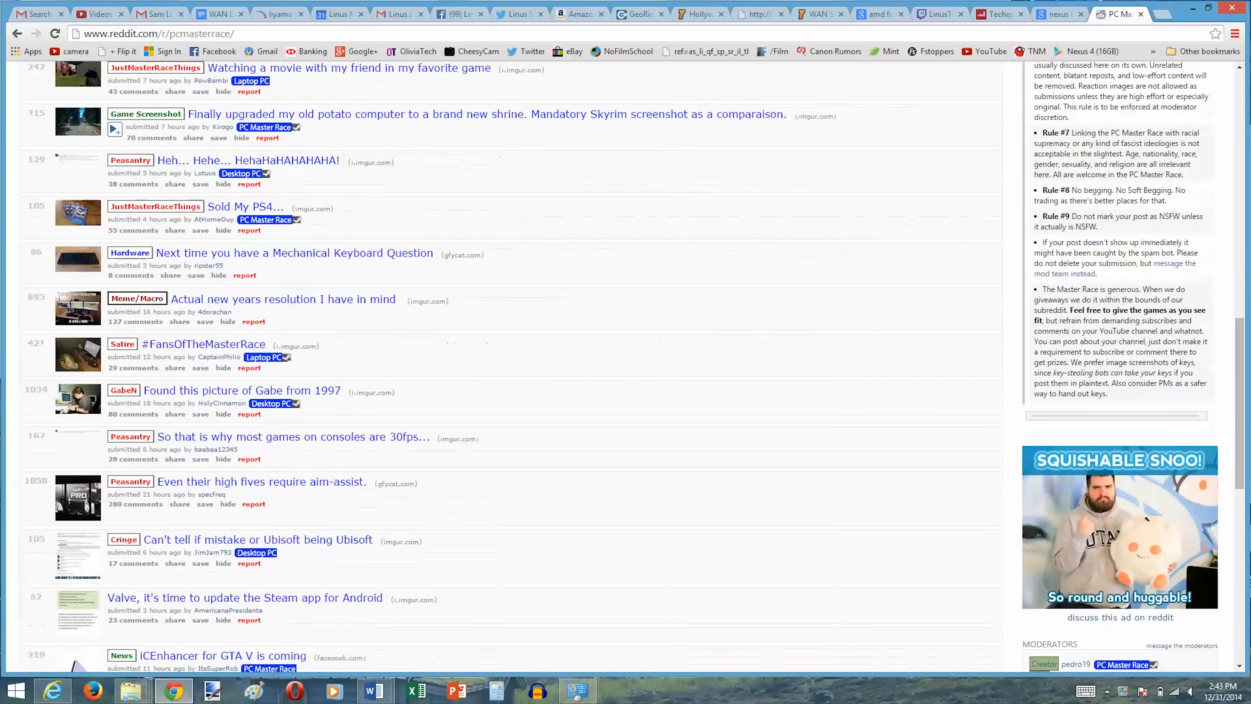